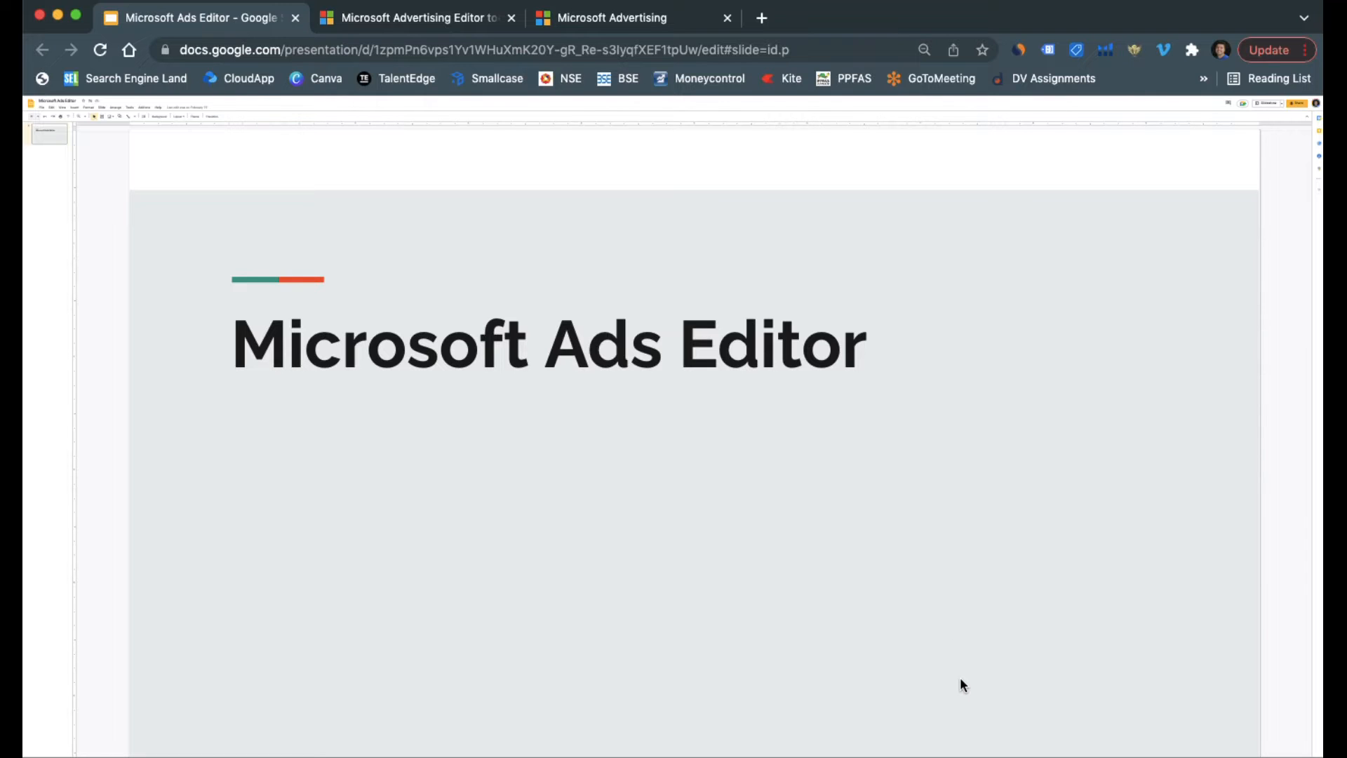
Step: Switch from the 'Microsoft Ads Editor' slide deck to the Microsoft Advertising Editor browser tab
click(414, 17)
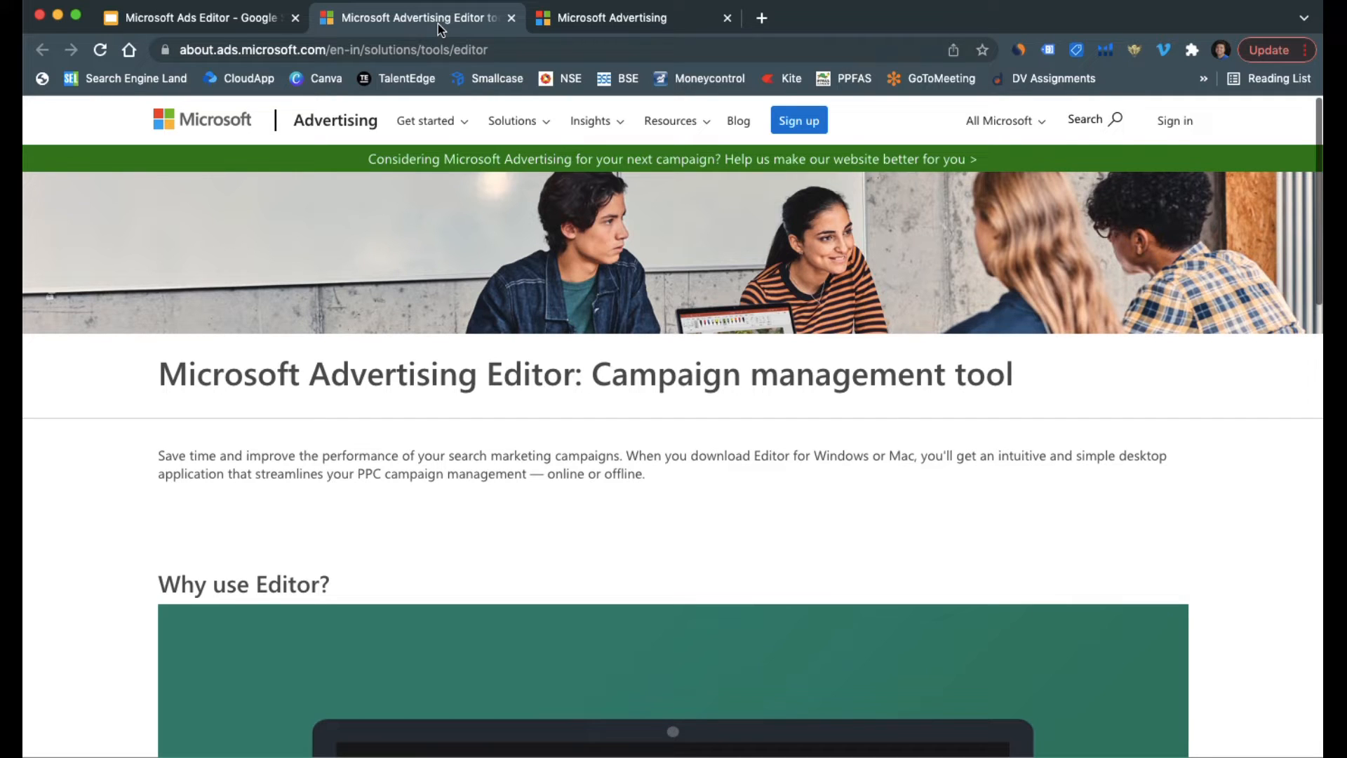
mouse_move(1094, 488)
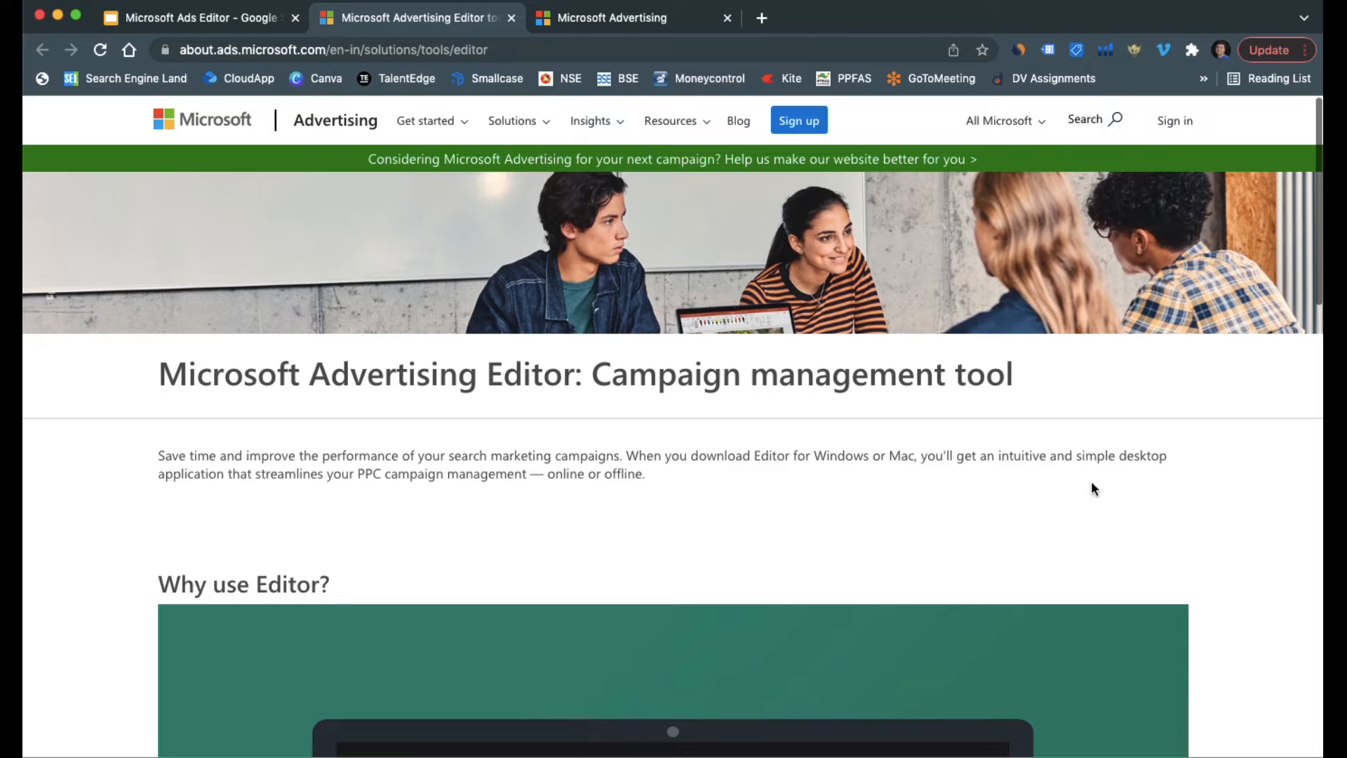
Step: Scroll down to the Get started with Editor Windows and Mac downloads
scroll(down, 3)
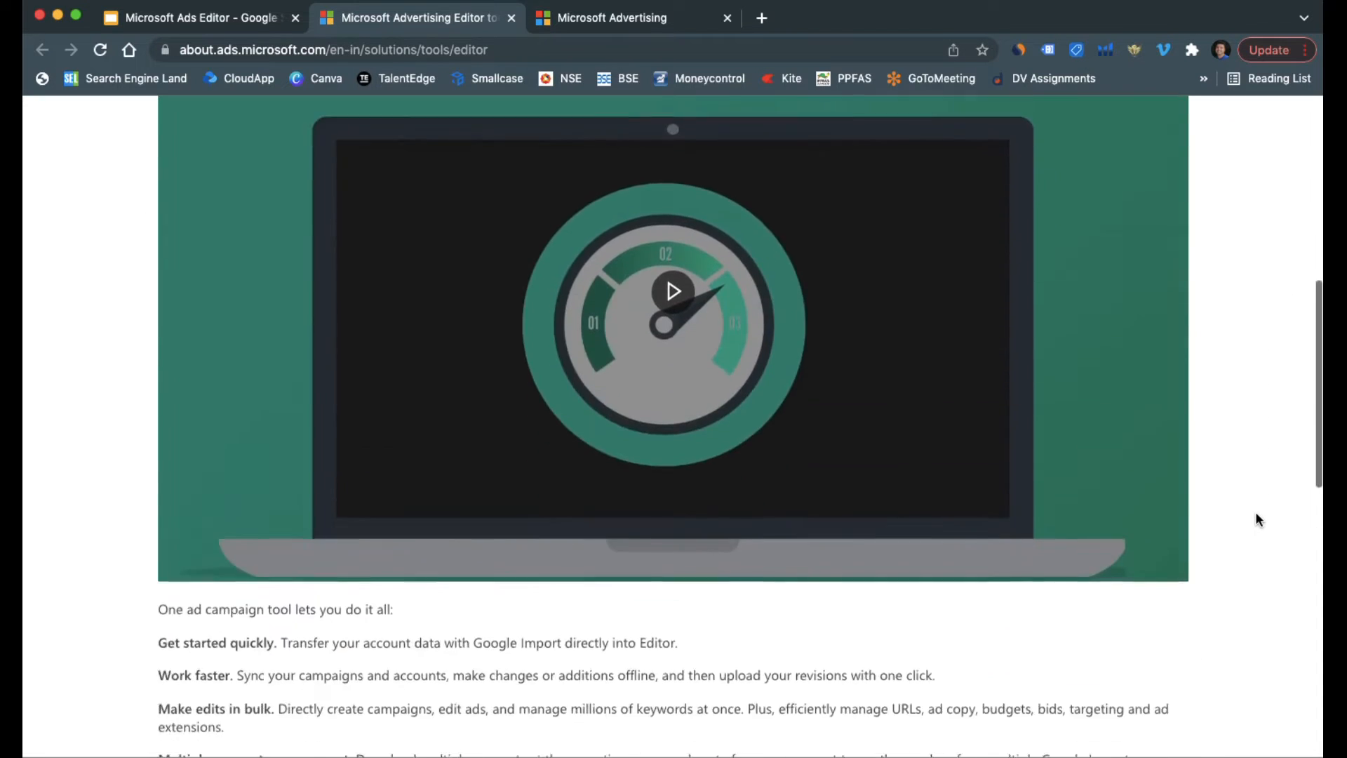
scroll(down, 3)
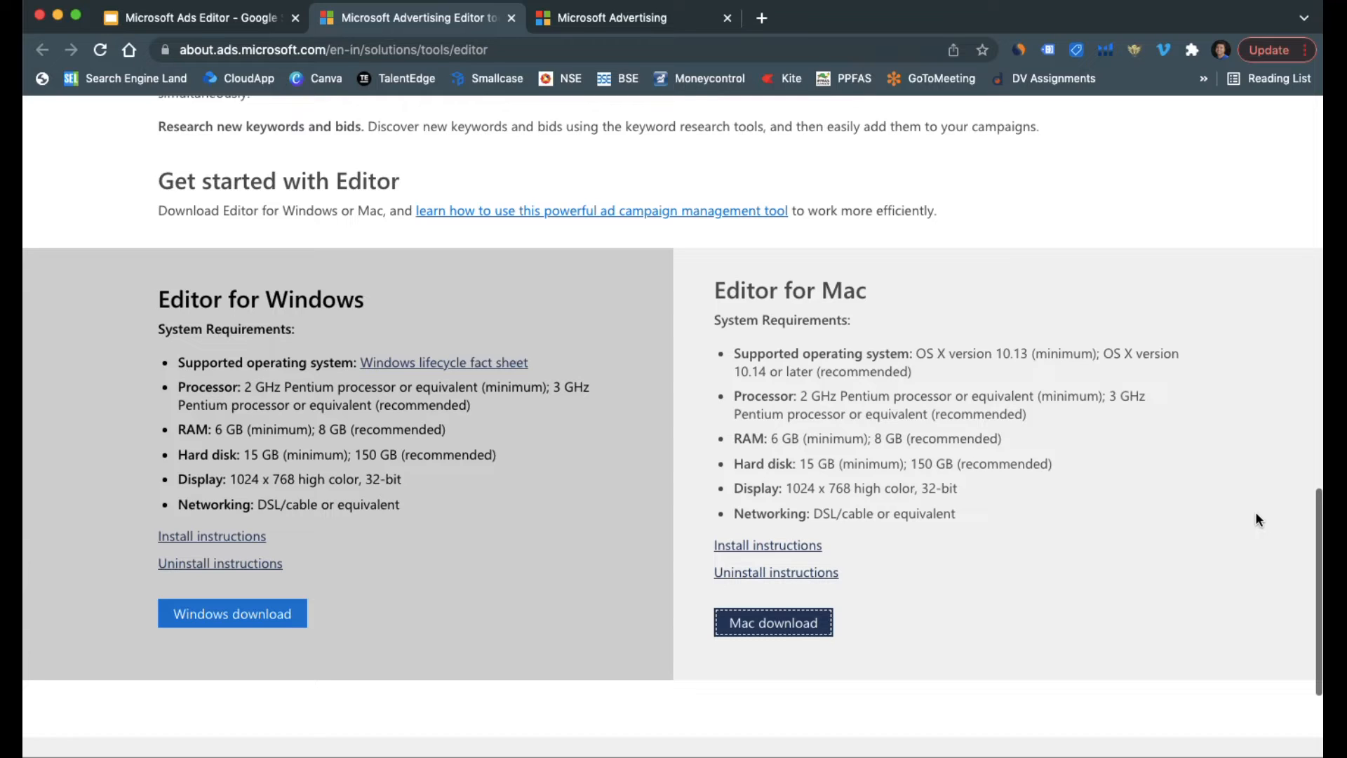
mouse_move(1082, 501)
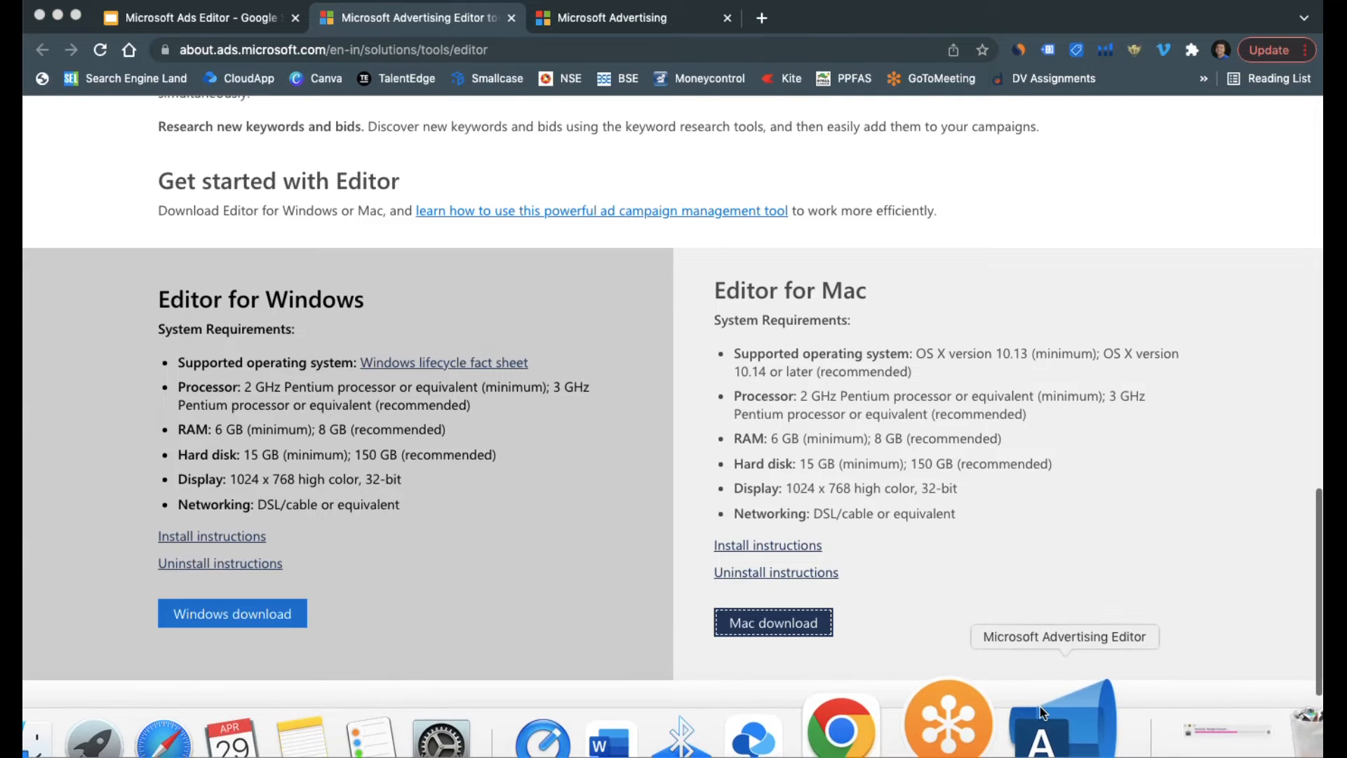
Step: Launch Advertising Editor from the Dock and open the StudyPPC account
click(1041, 722)
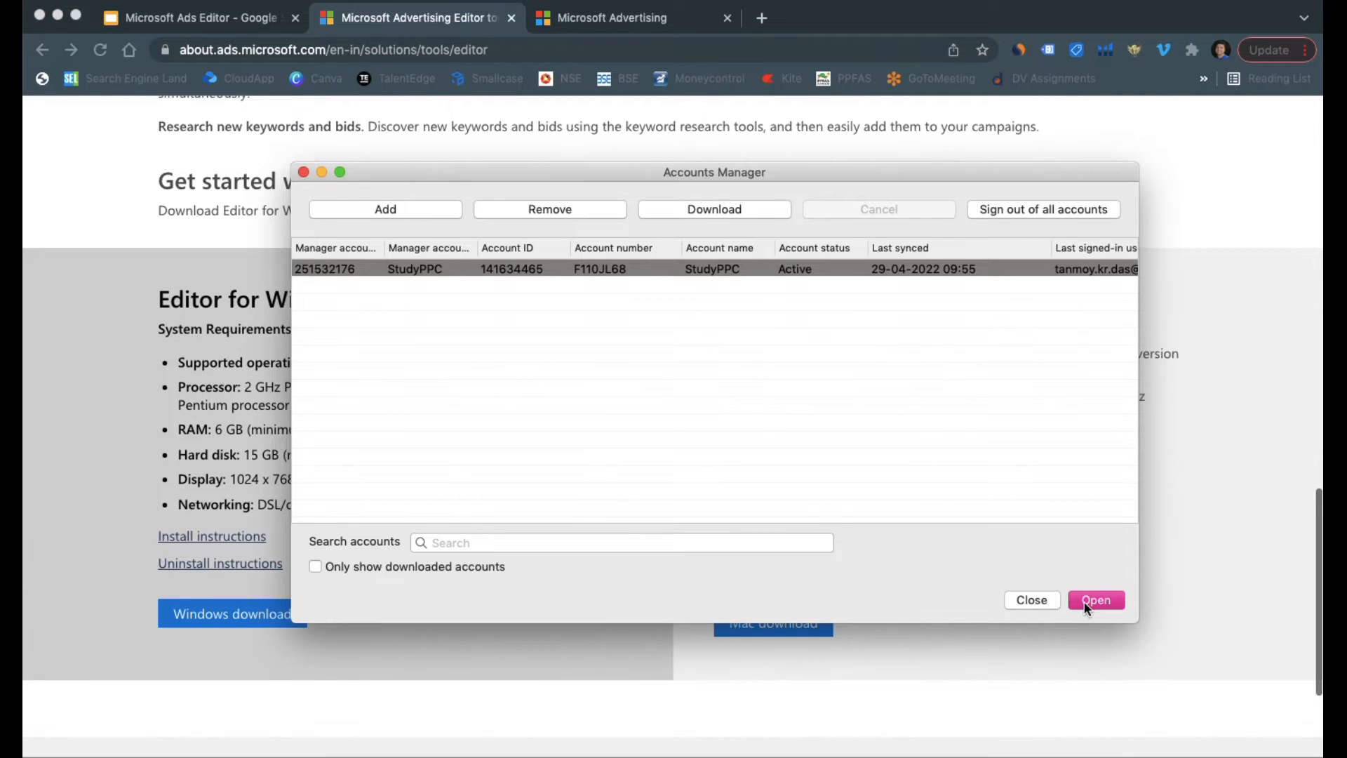
click(1095, 600)
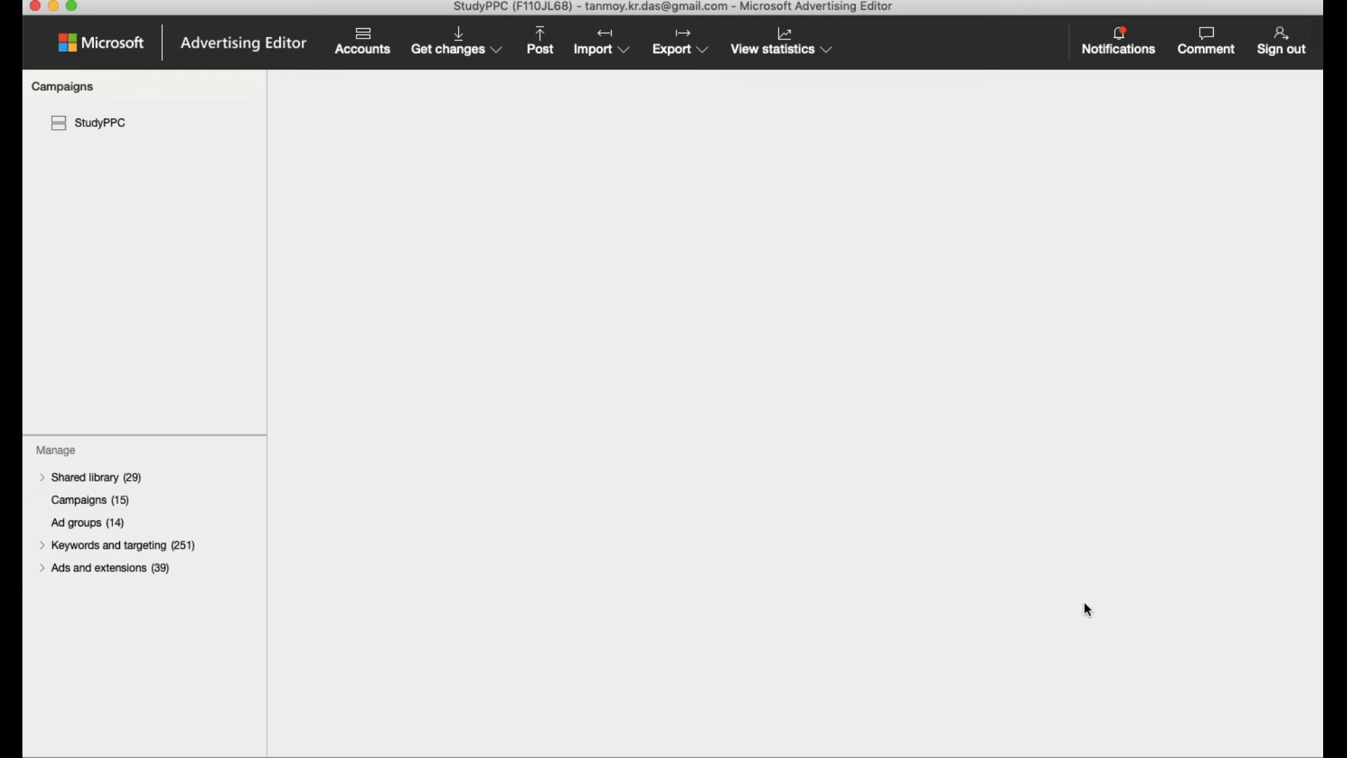
Step: List all 15 StudyPPC campaigns, dismiss the time zone notice, and select WebsiteVisitsApr1
click(89, 499)
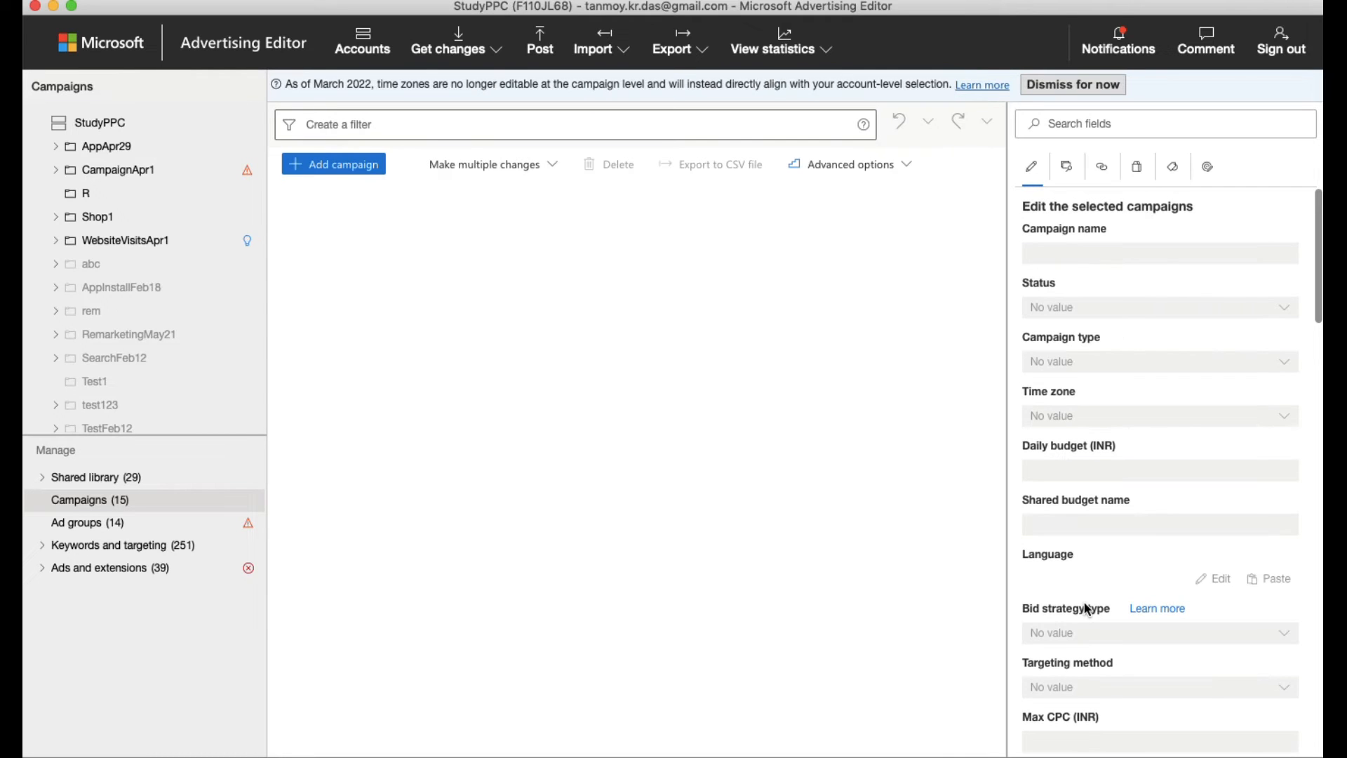
click(58, 122)
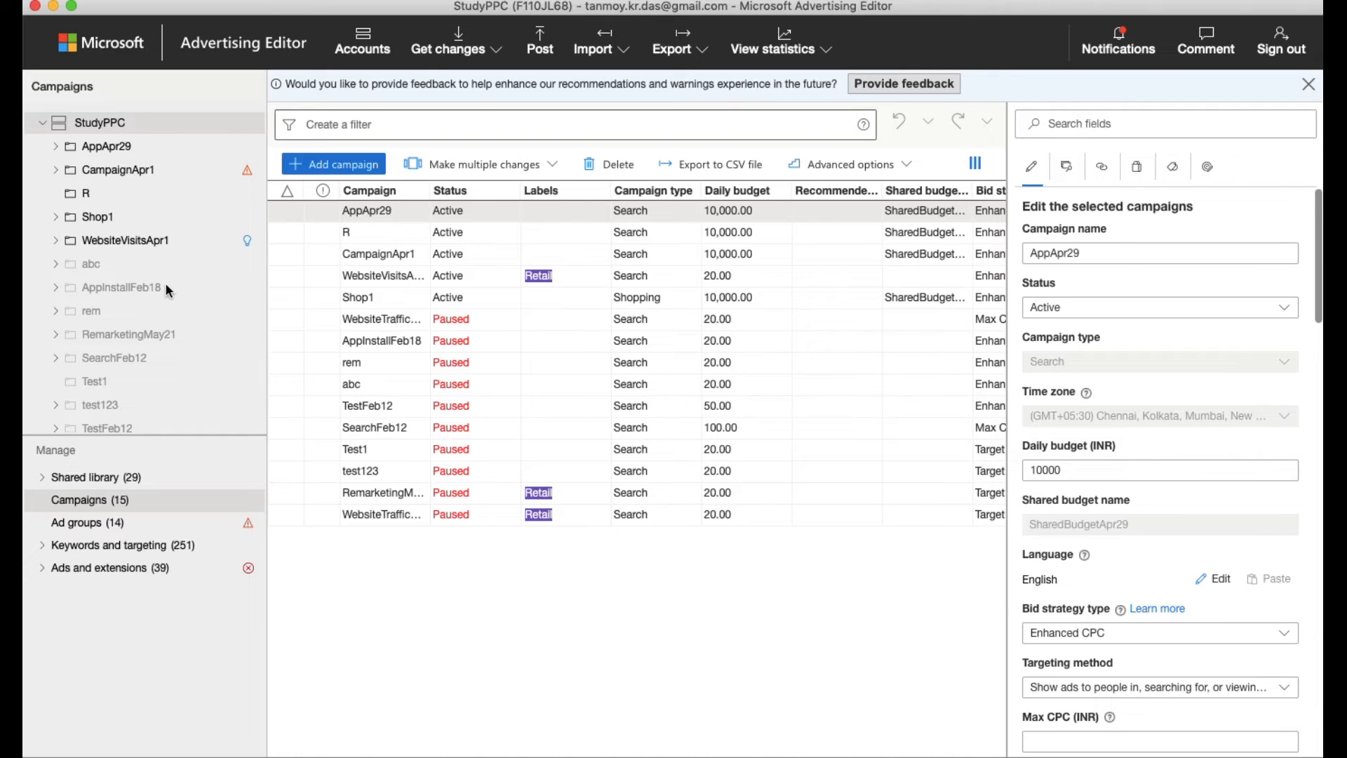
mouse_move(130, 156)
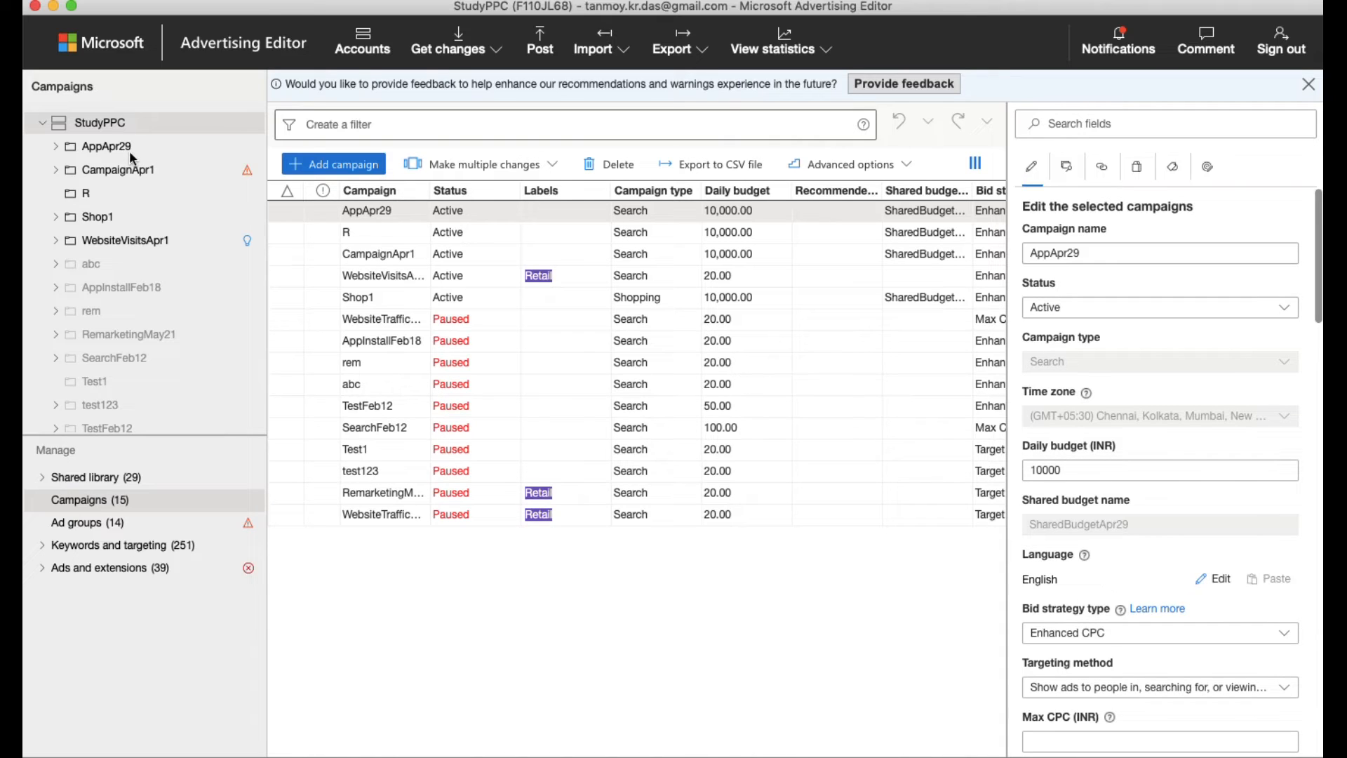
click(99, 123)
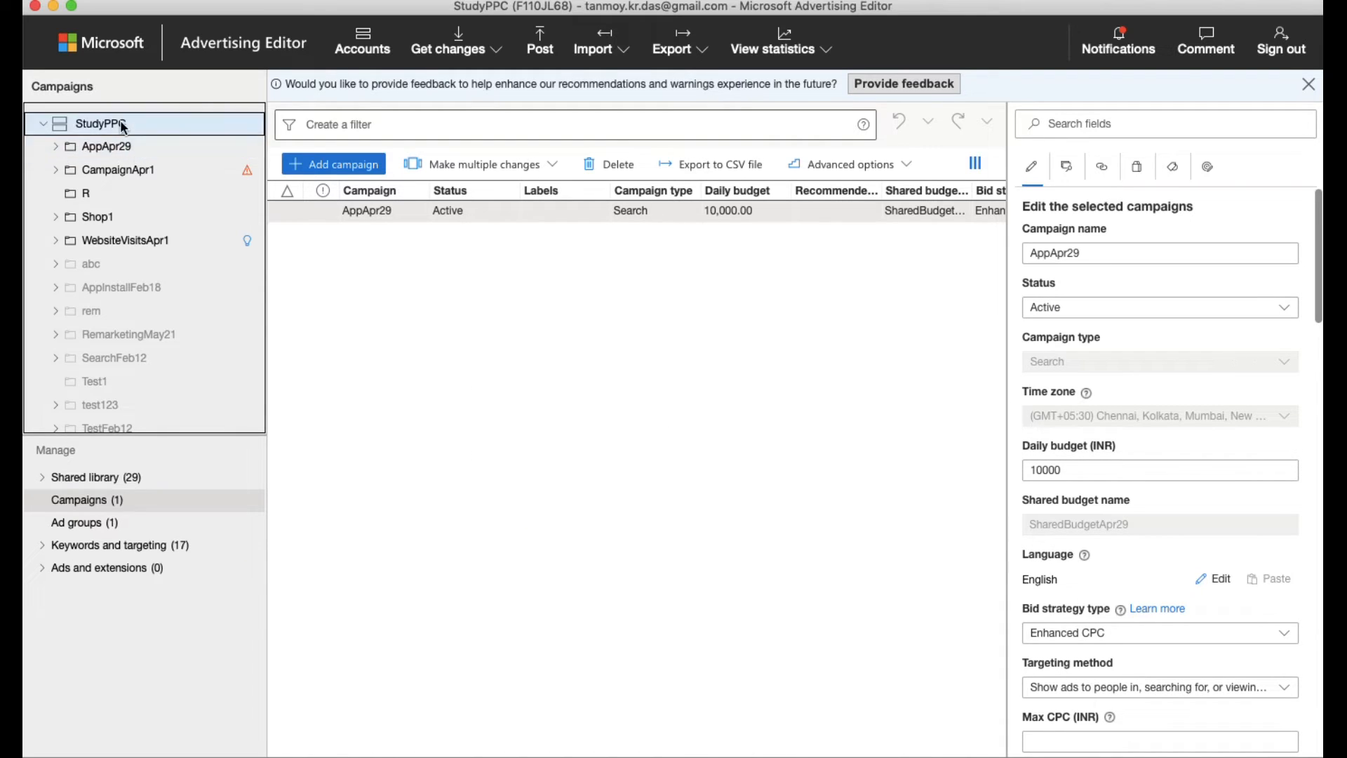
click(99, 123)
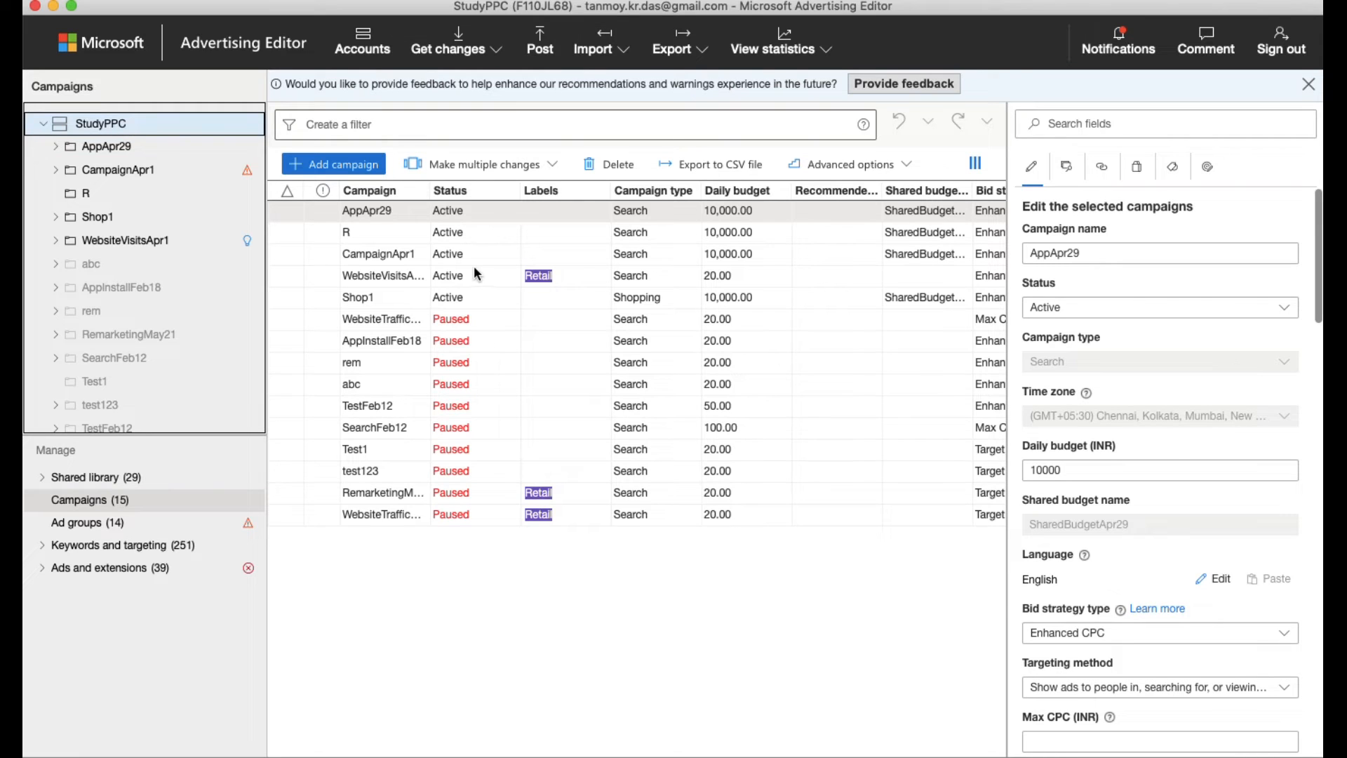
click(382, 274)
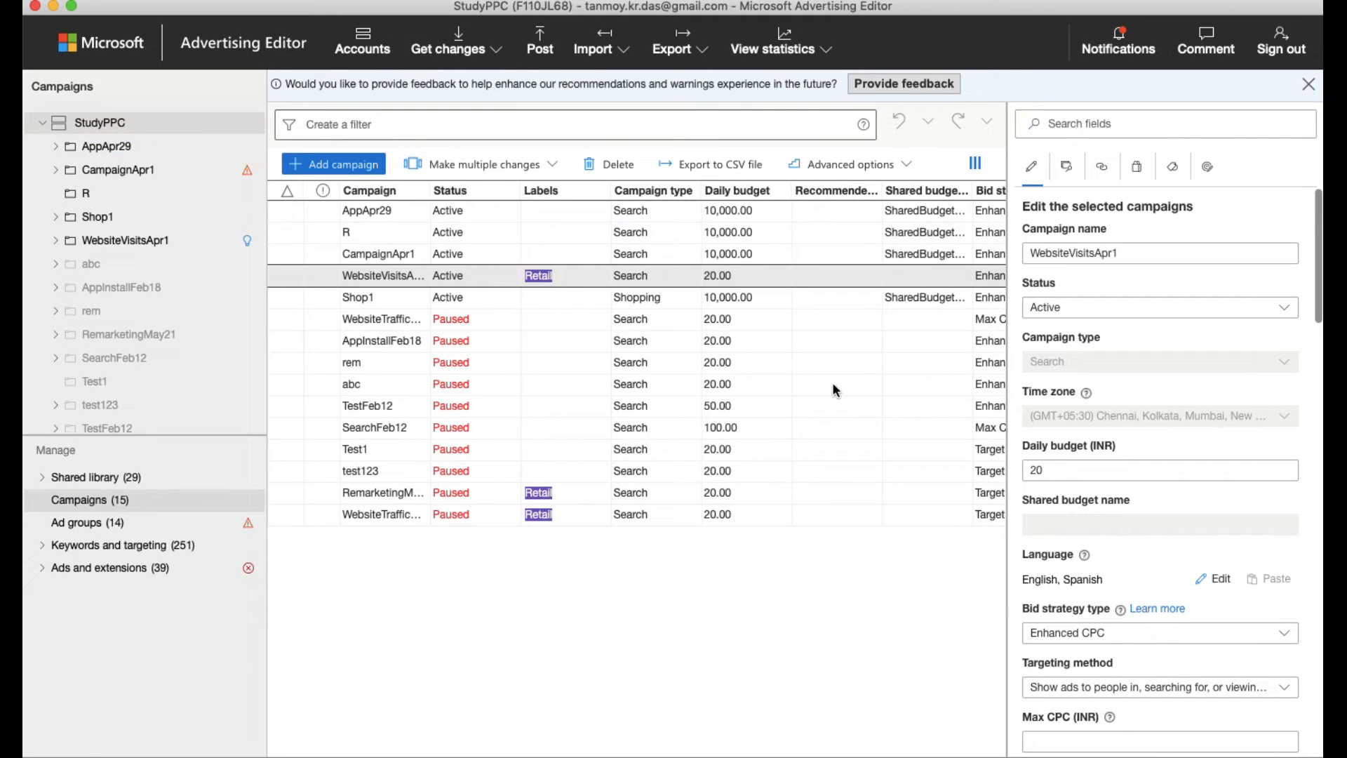
Step: Change WebsiteVisitsApr1's daily budget to 10 INR, leaving its status unchanged
click(1159, 307)
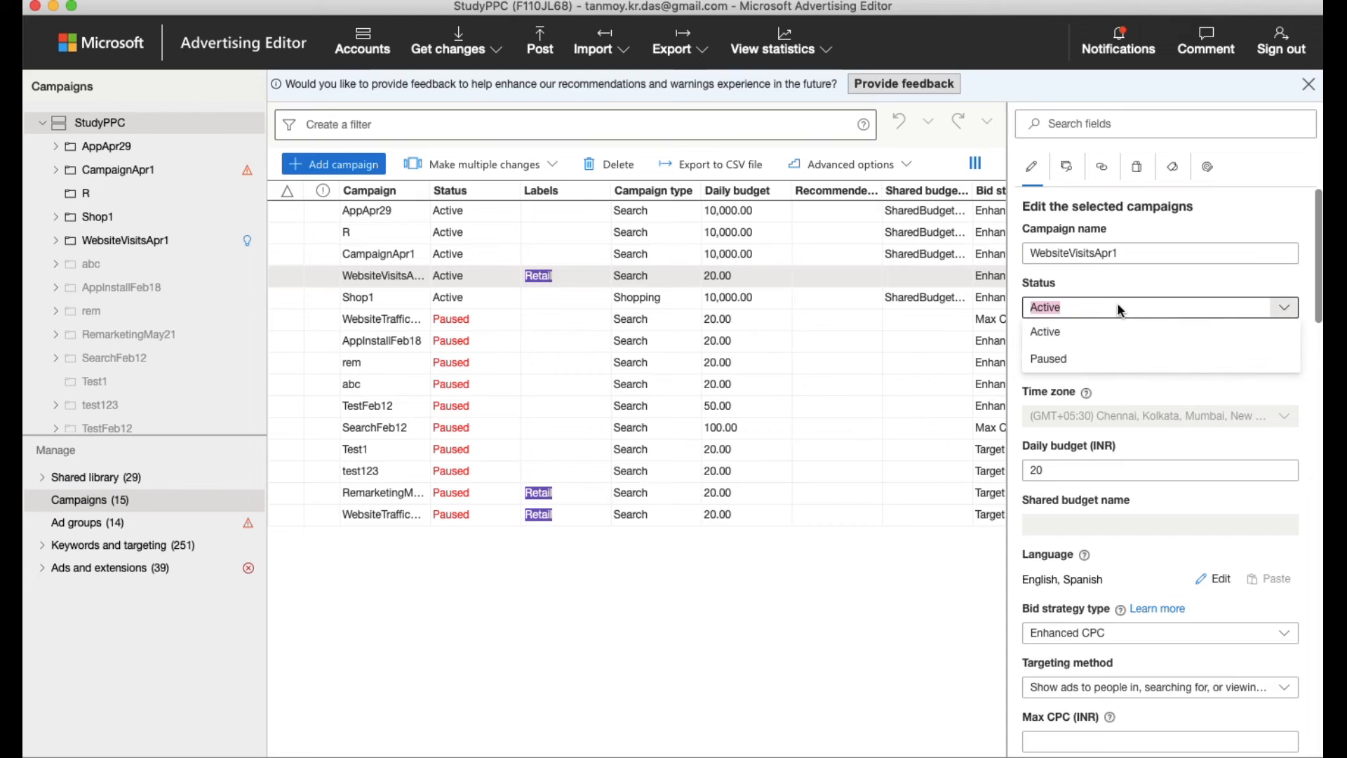
click(1159, 252)
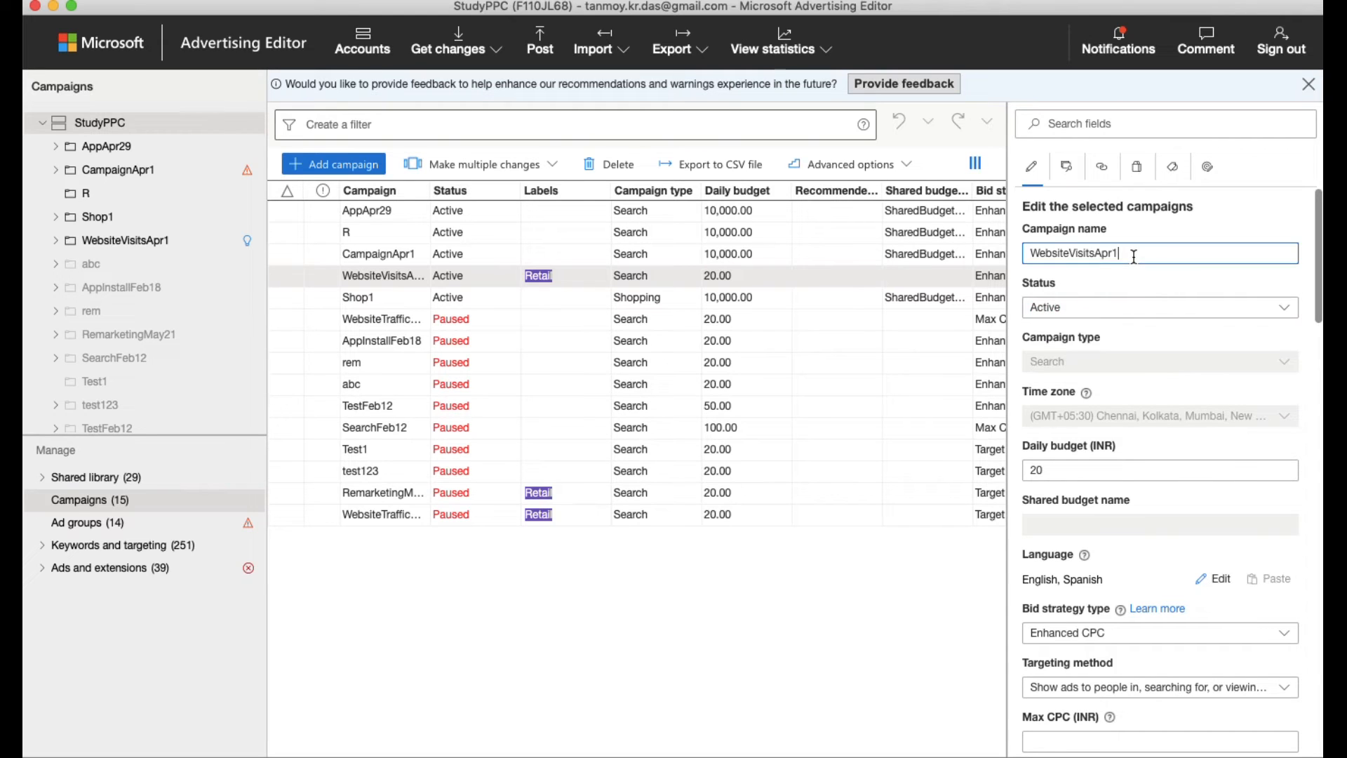
click(1159, 470)
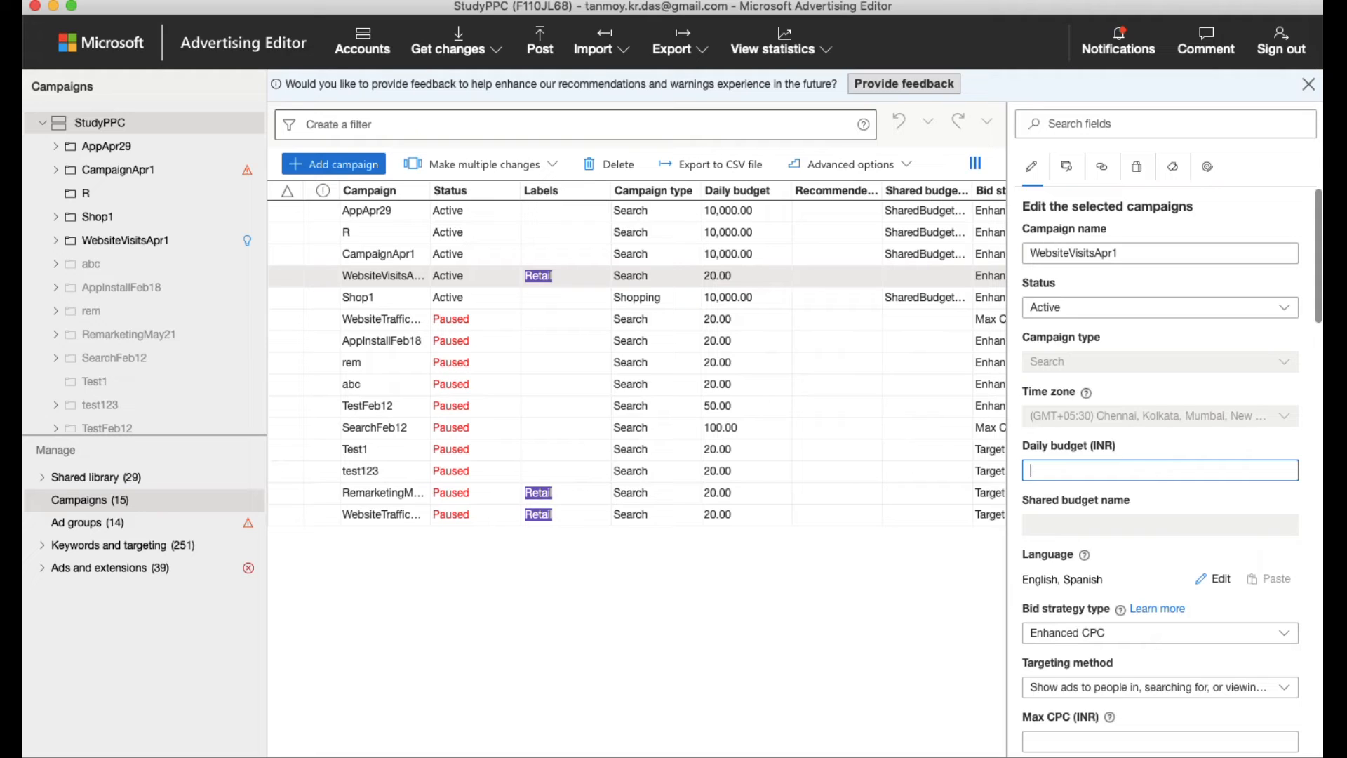
text(10)
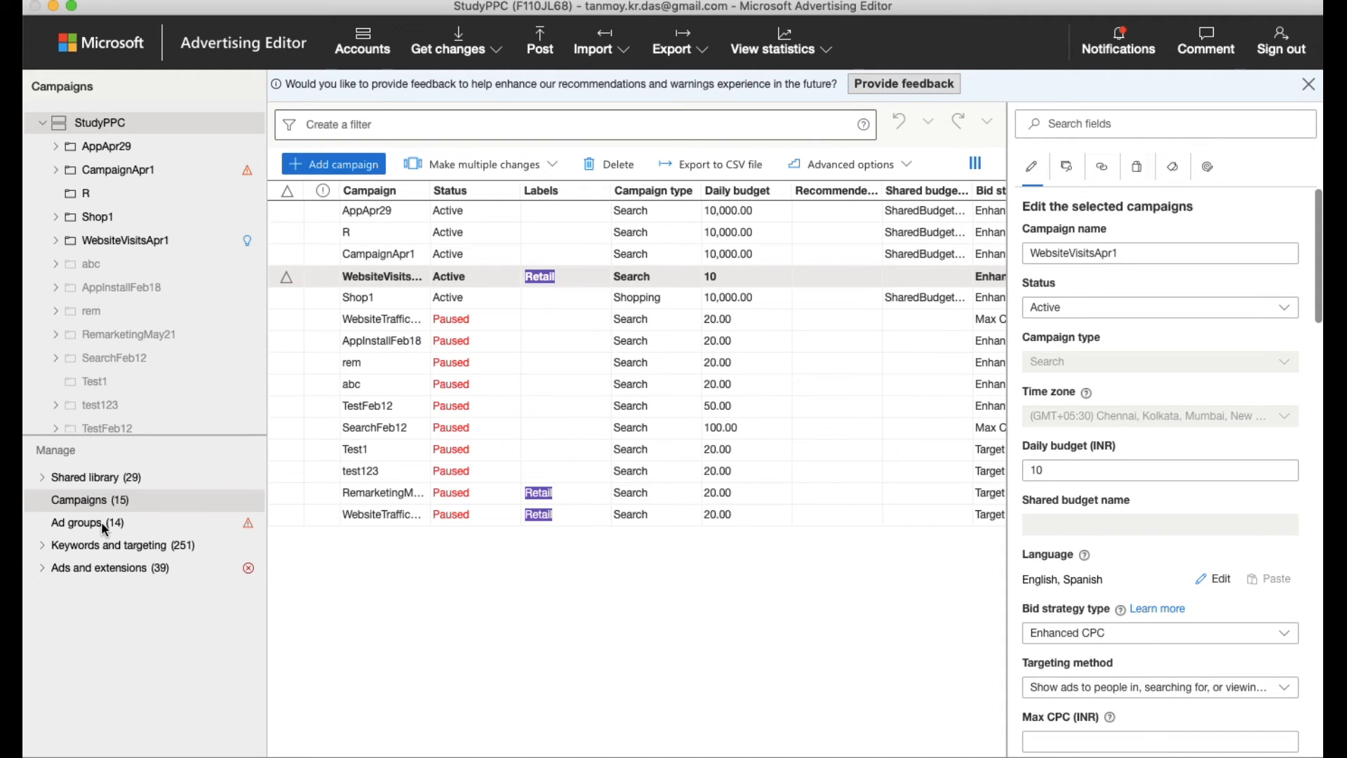
click(89, 522)
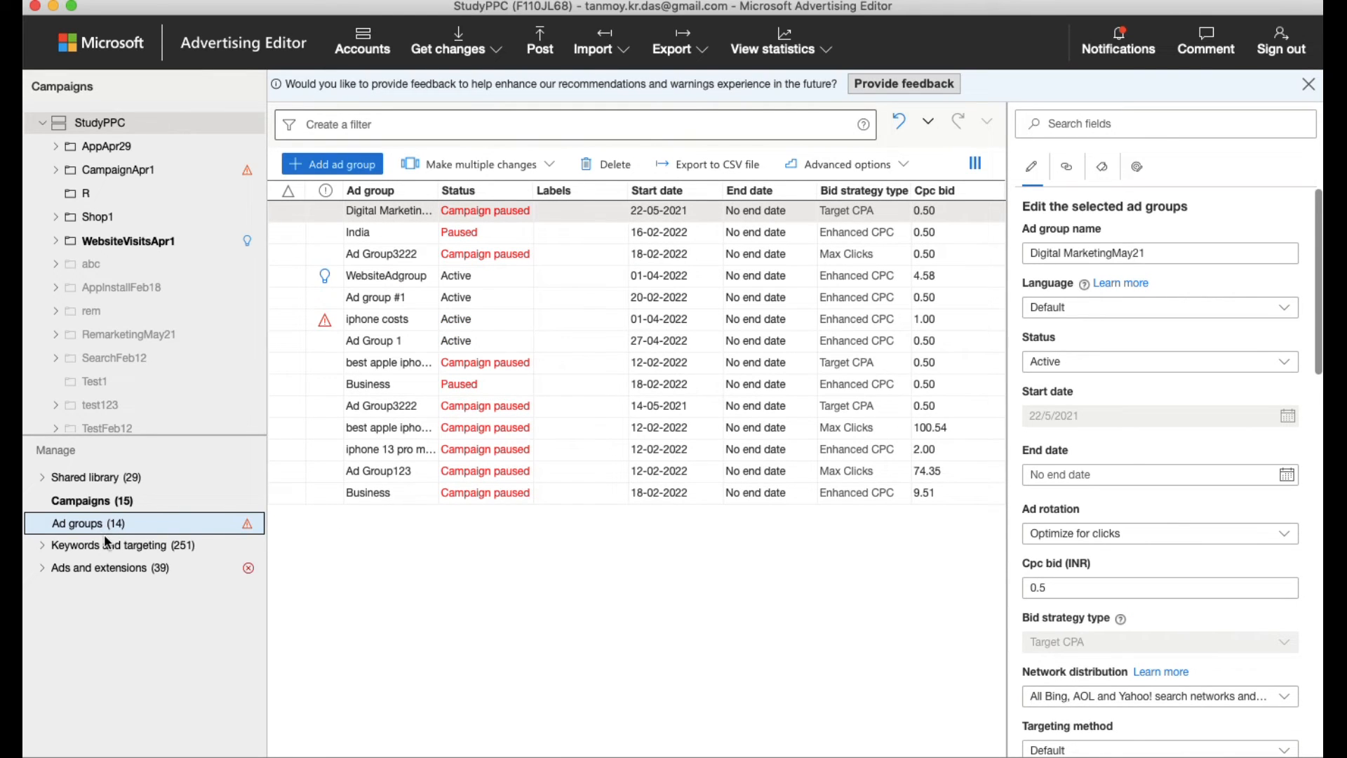
Step: Expand Ads and extensions to list the 11 responsive search ads
click(116, 544)
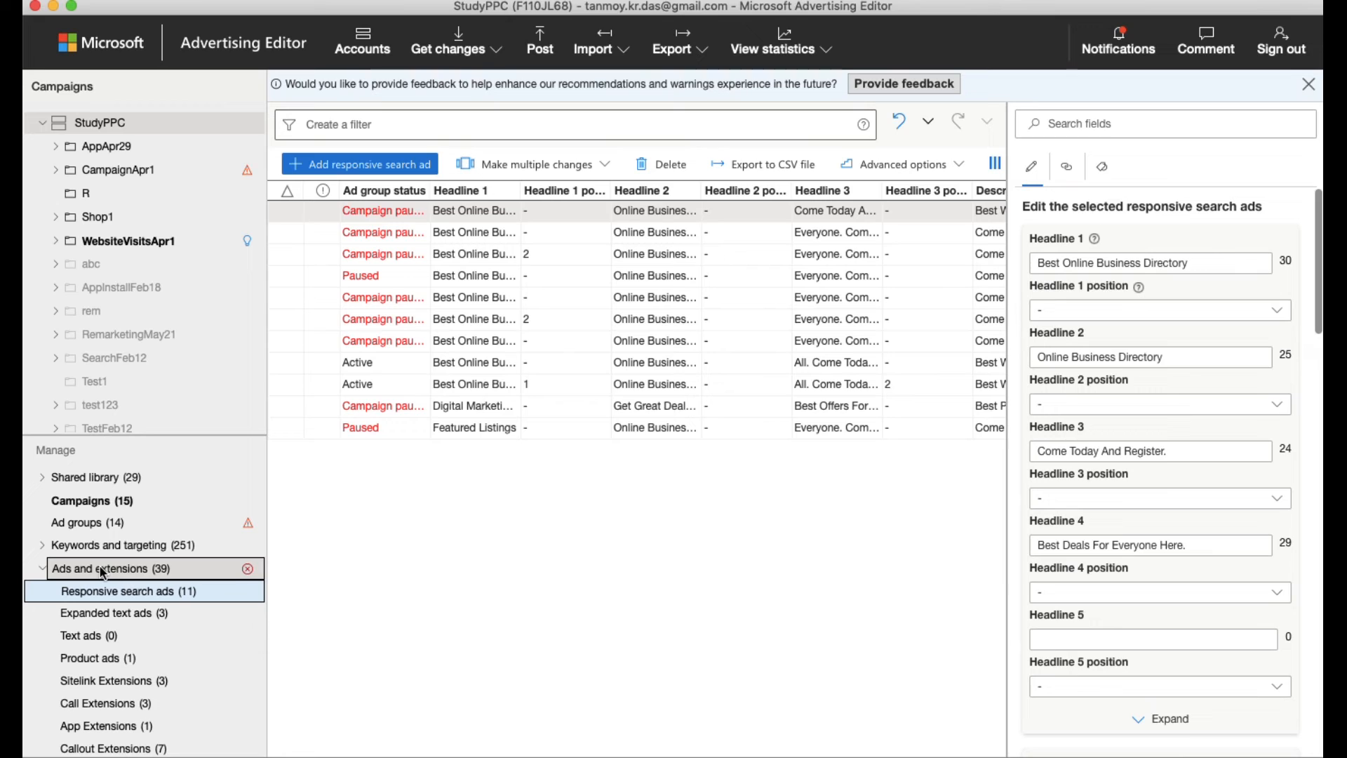
mouse_move(590, 415)
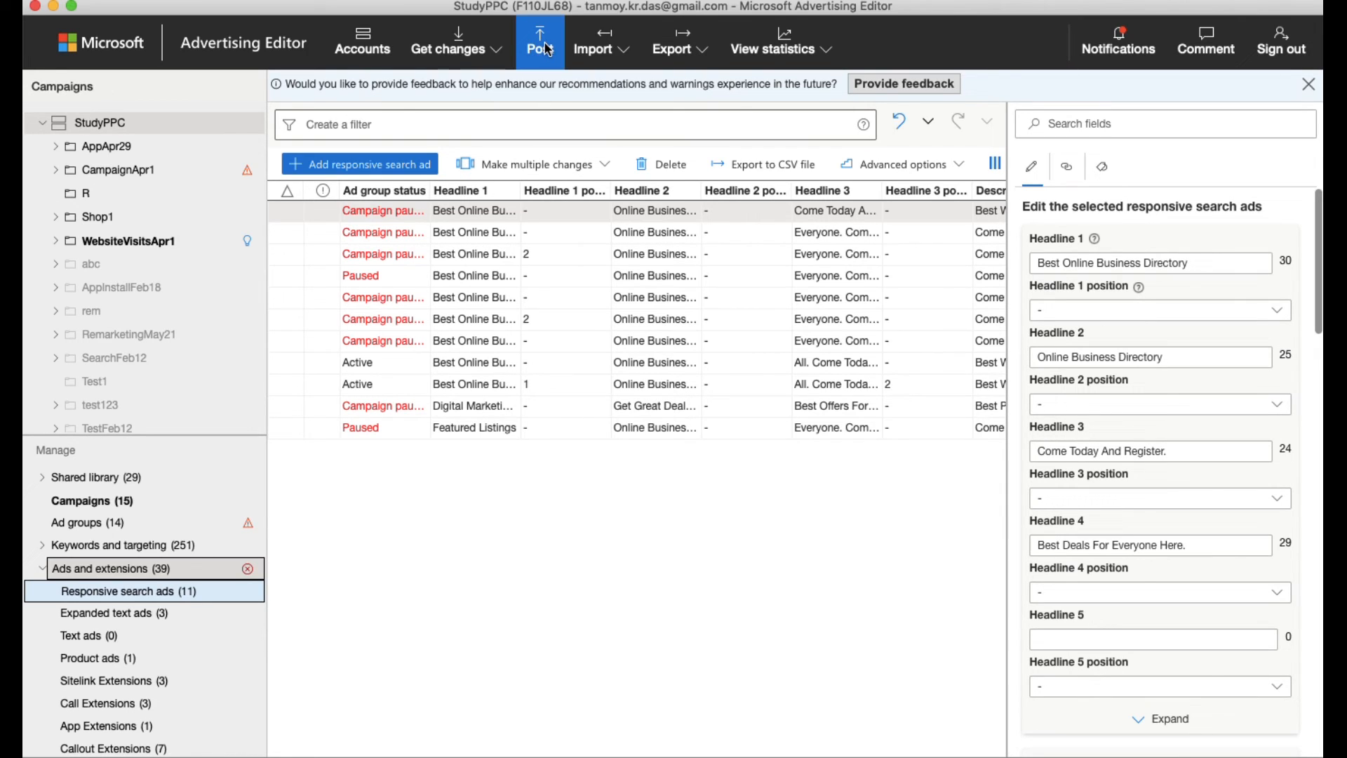
mouse_move(540, 41)
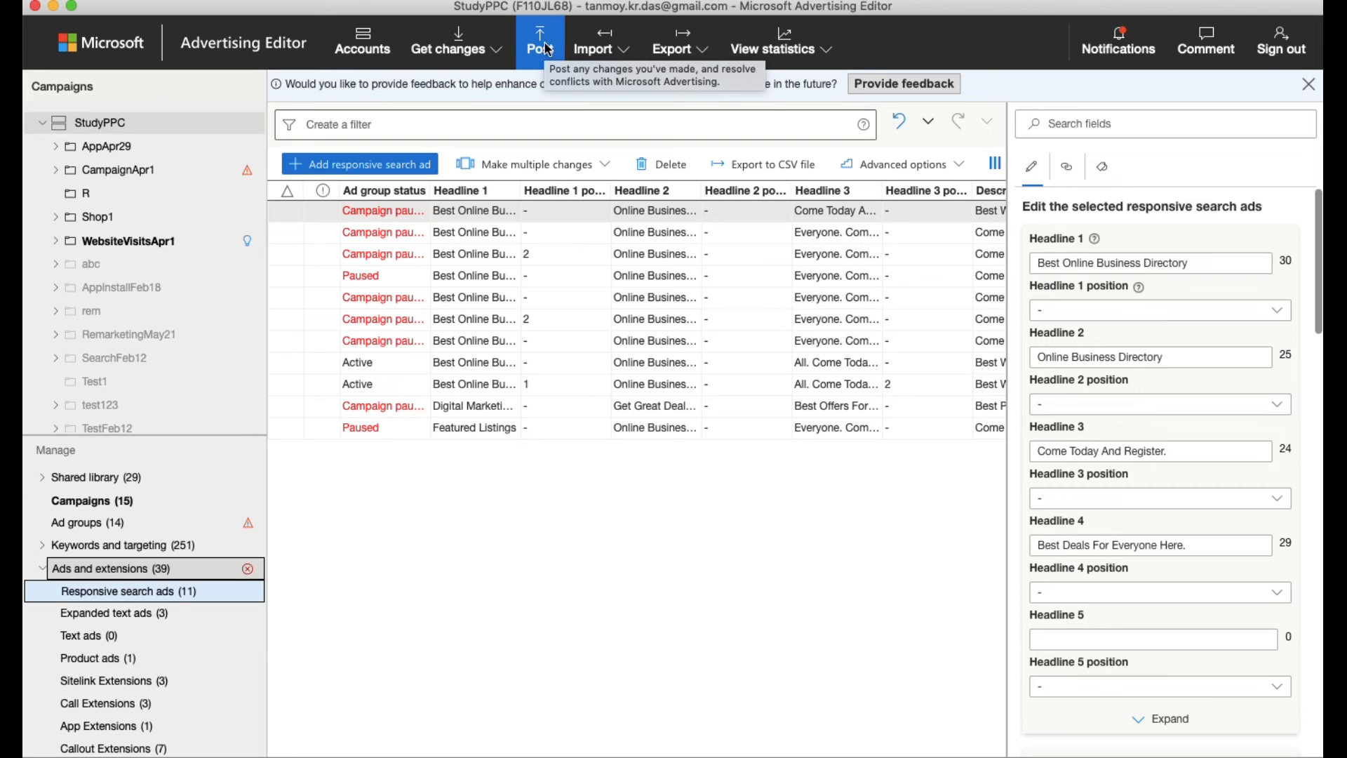
mouse_move(633, 446)
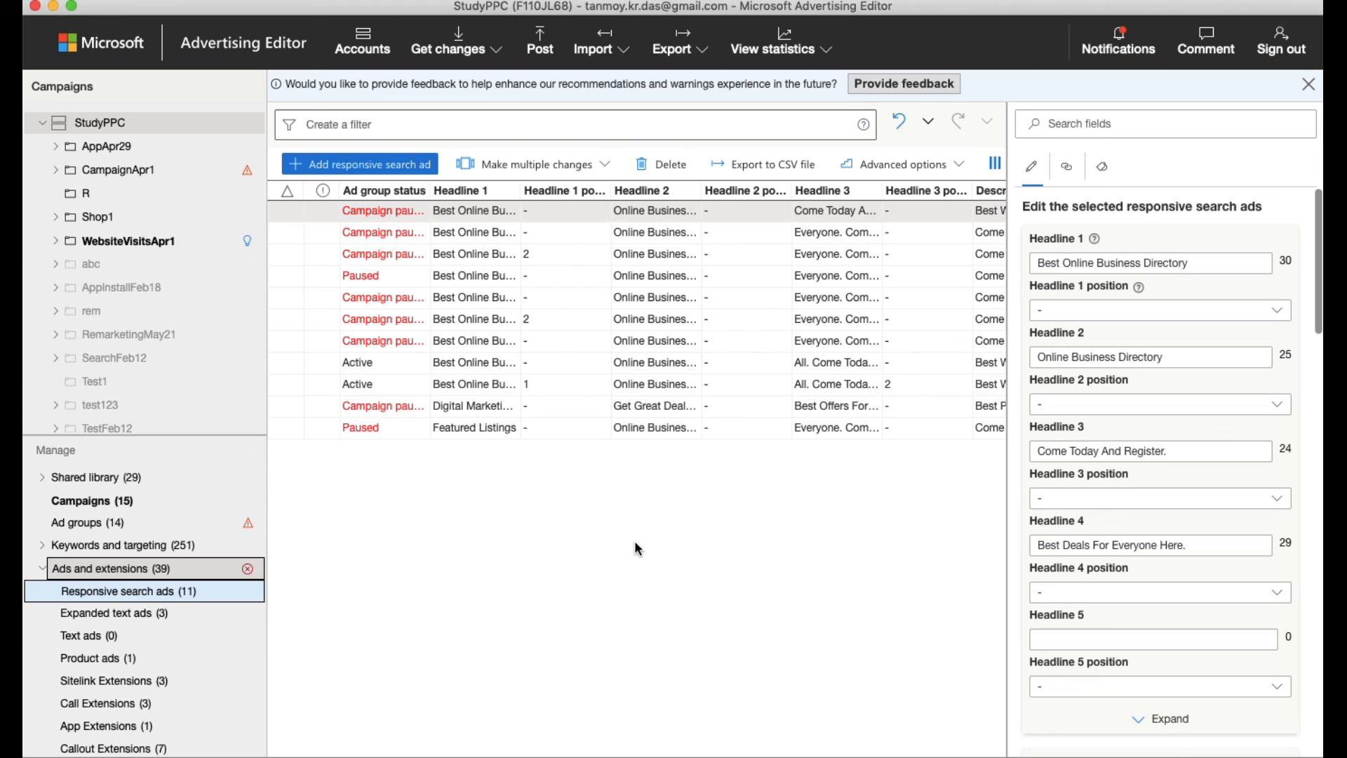
mouse_move(279, 333)
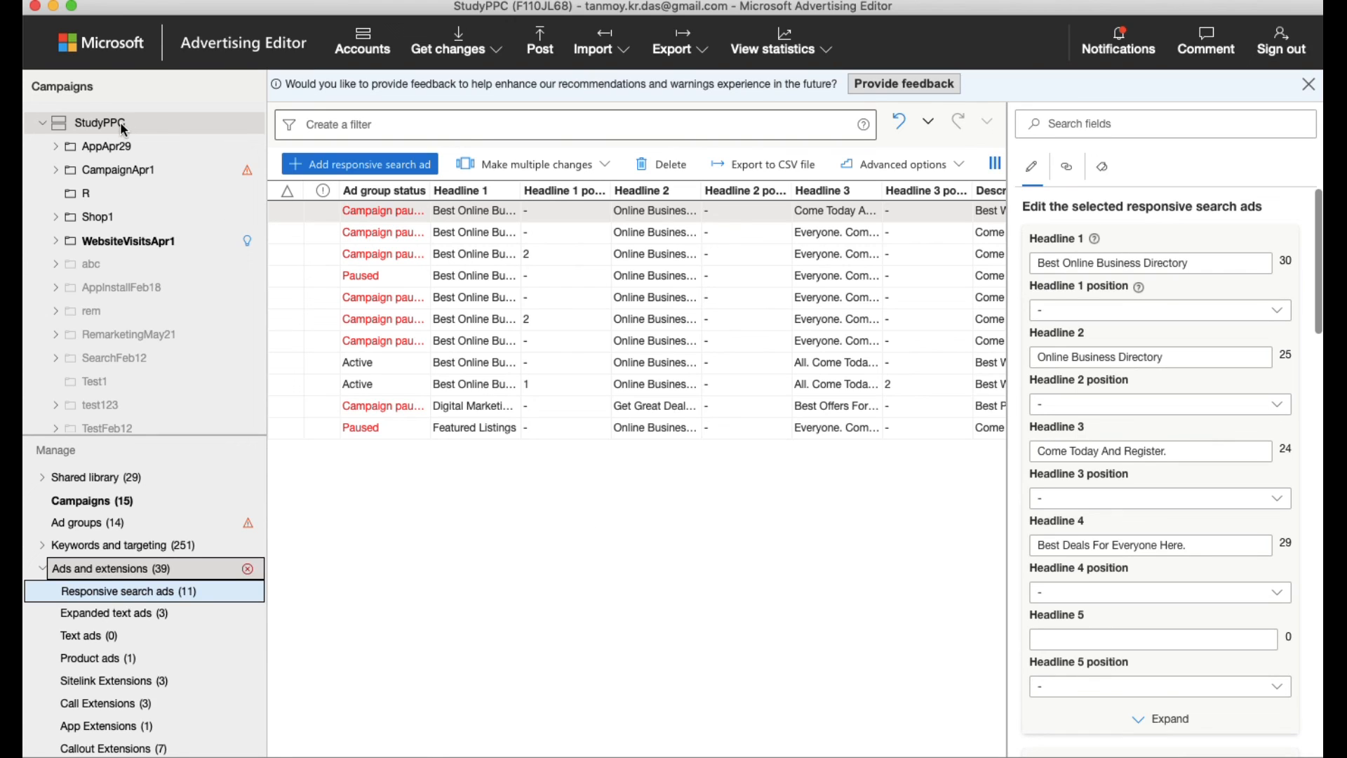
Step: Return to the Campaigns (15) list under Manage
click(86, 501)
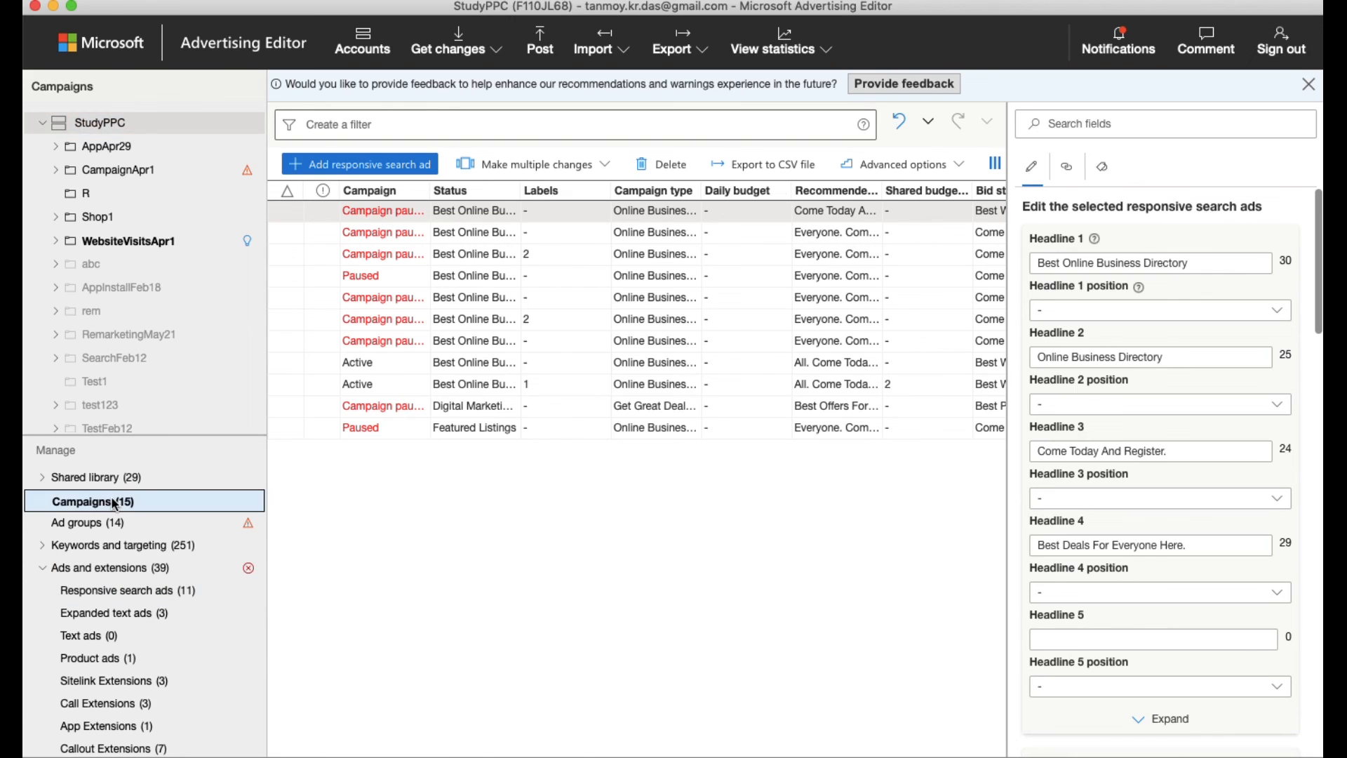